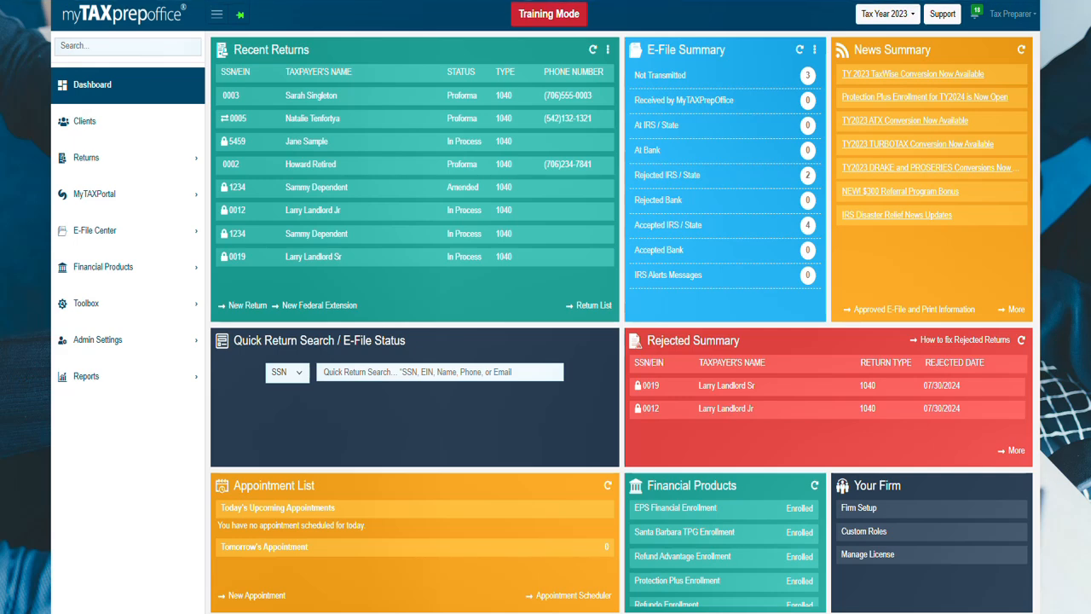
Step: Open the top return in Recent Returns at its Client Information Sheet
left_click(310, 95)
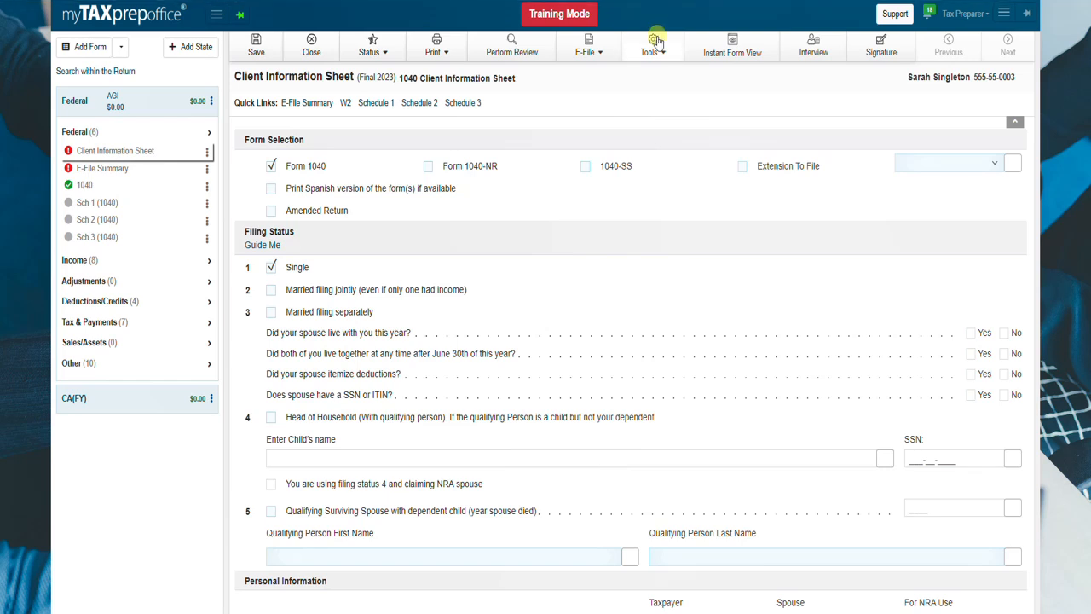
Step: Bring up the Vehicle Depreciation Summary from the Tools menu
left_click(651, 44)
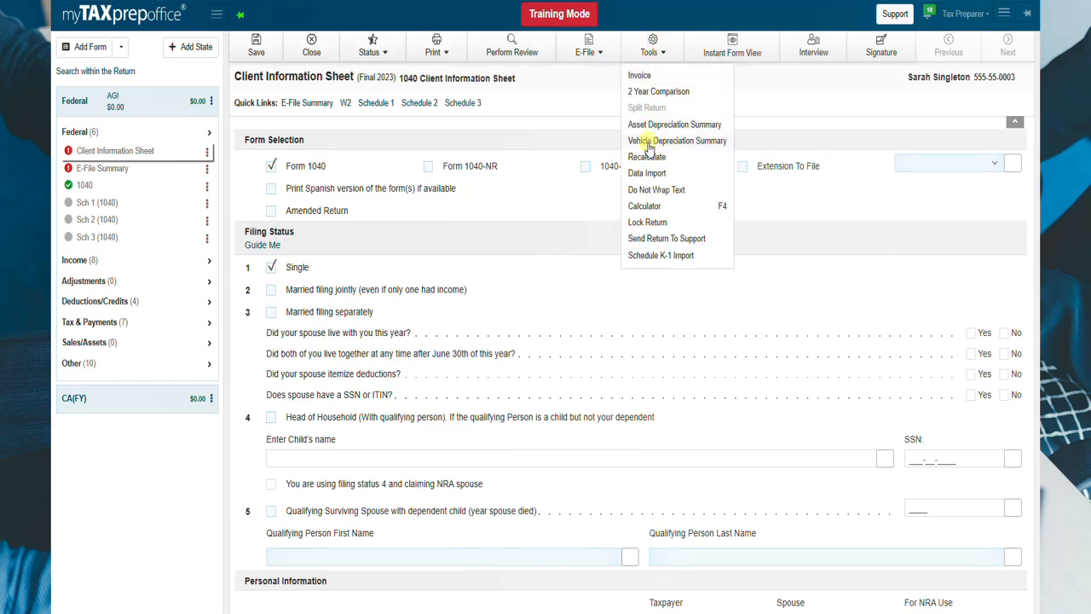
left_click(677, 140)
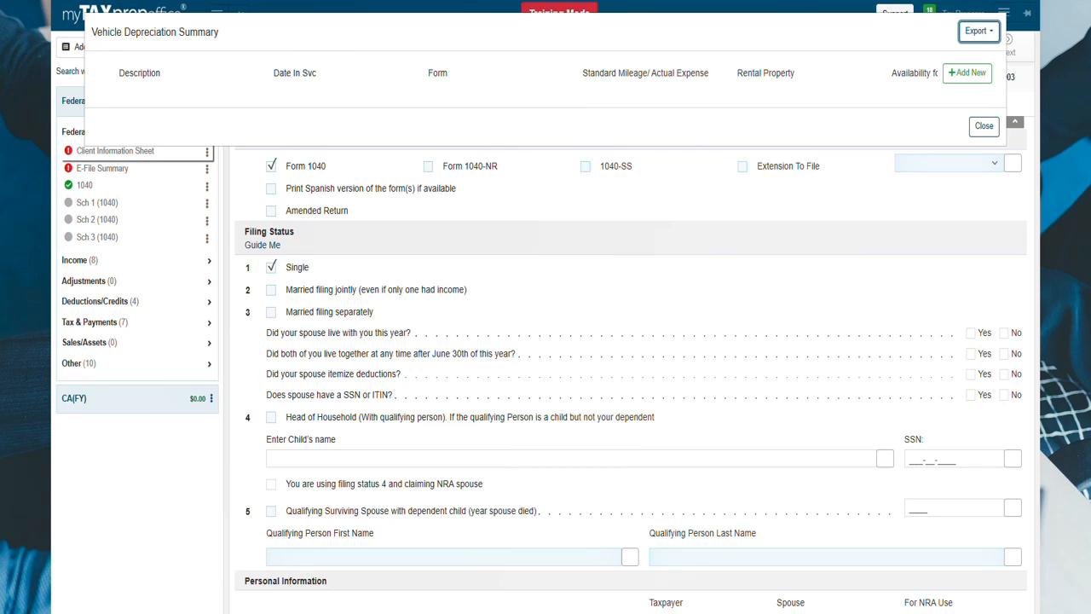
Step: Add Sample Vehicle One, in service 04/15/2022 on Sch C (1040), then close the summary
left_click(968, 72)
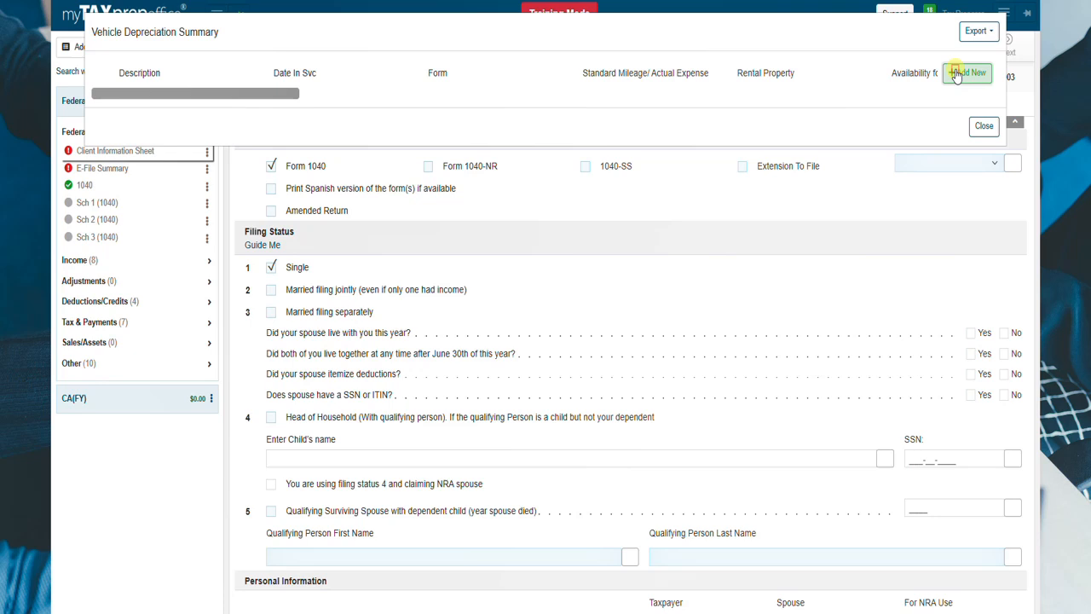
left_click(968, 71)
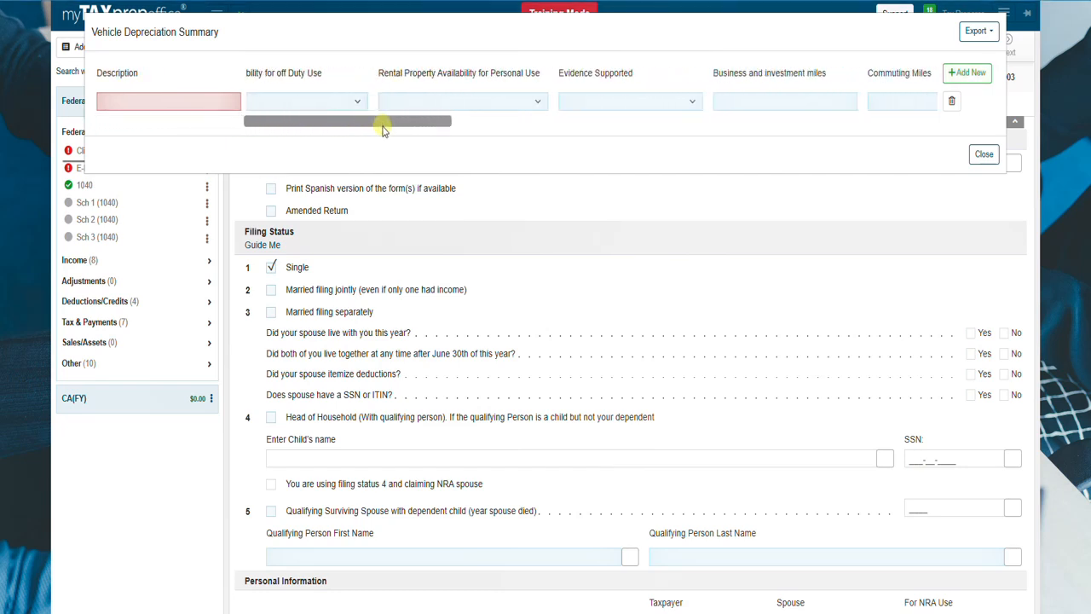
left_click_drag(382, 121, 501, 121)
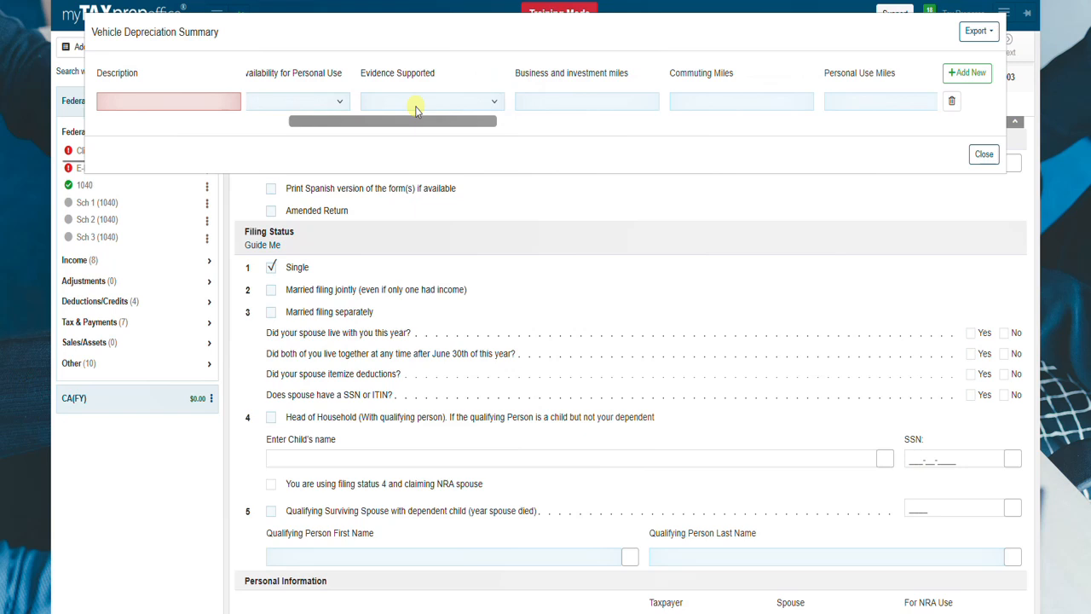
scroll("left", 3)
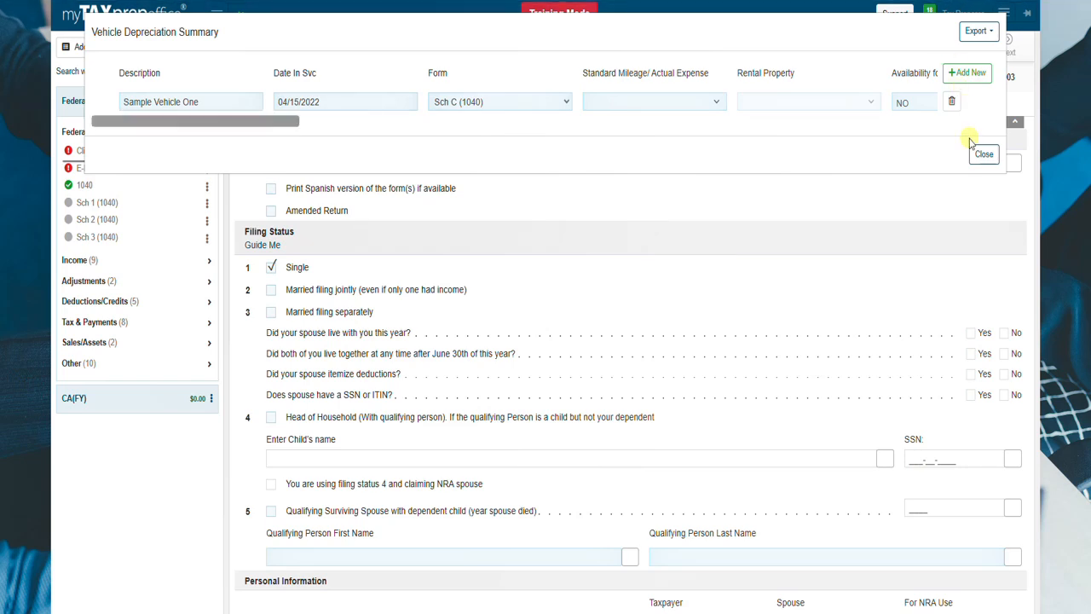
left_click(983, 153)
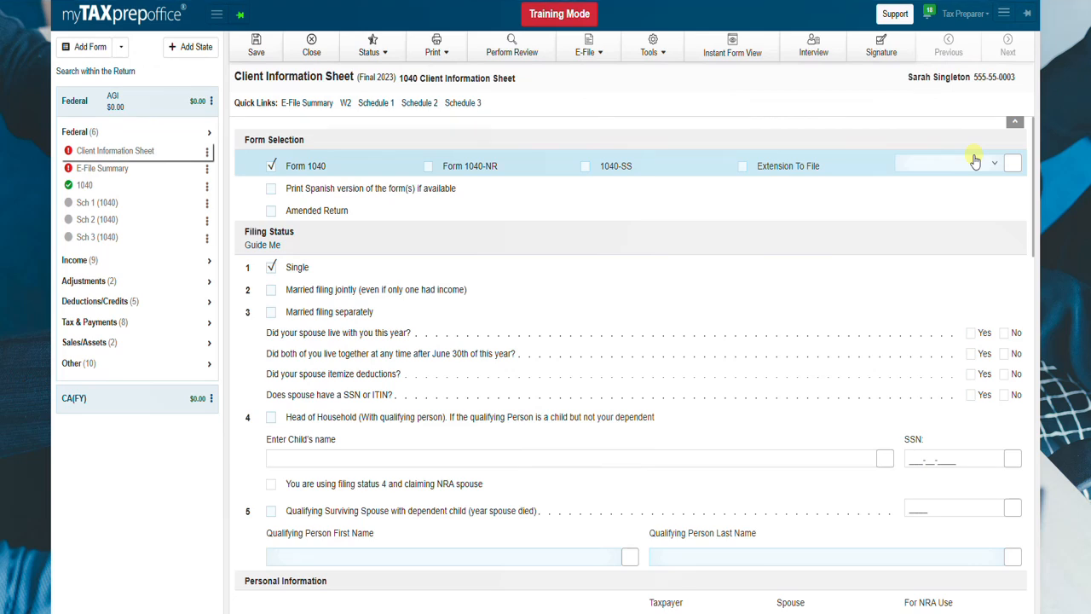
mouse_move(244, 215)
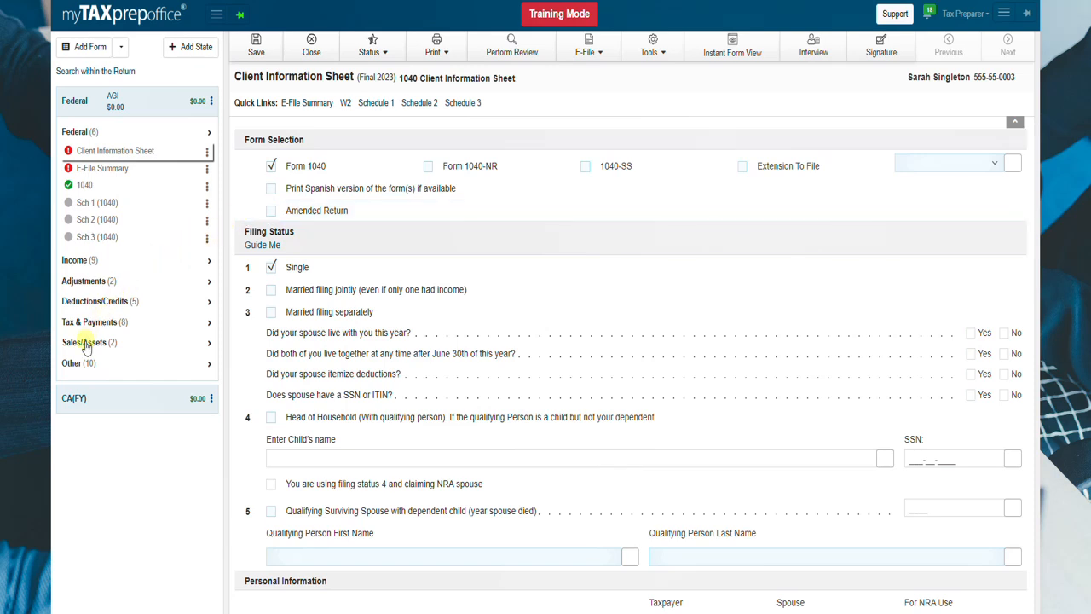
Step: Open the Vehicle Depreciation Wkst for Sample Vehicle One under Sales/Assets
left_click(82, 341)
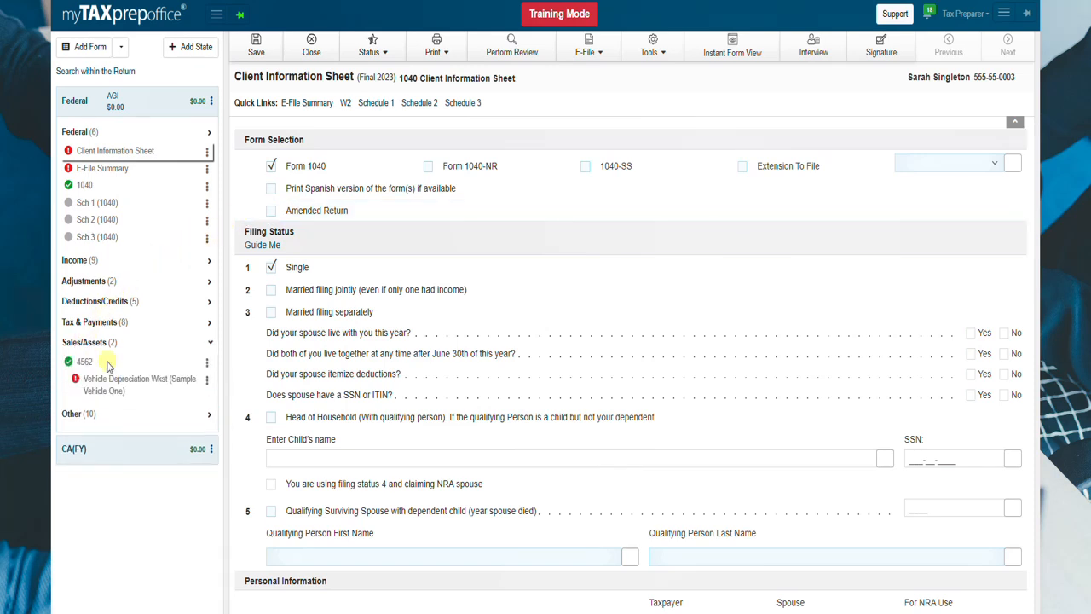
left_click(140, 386)
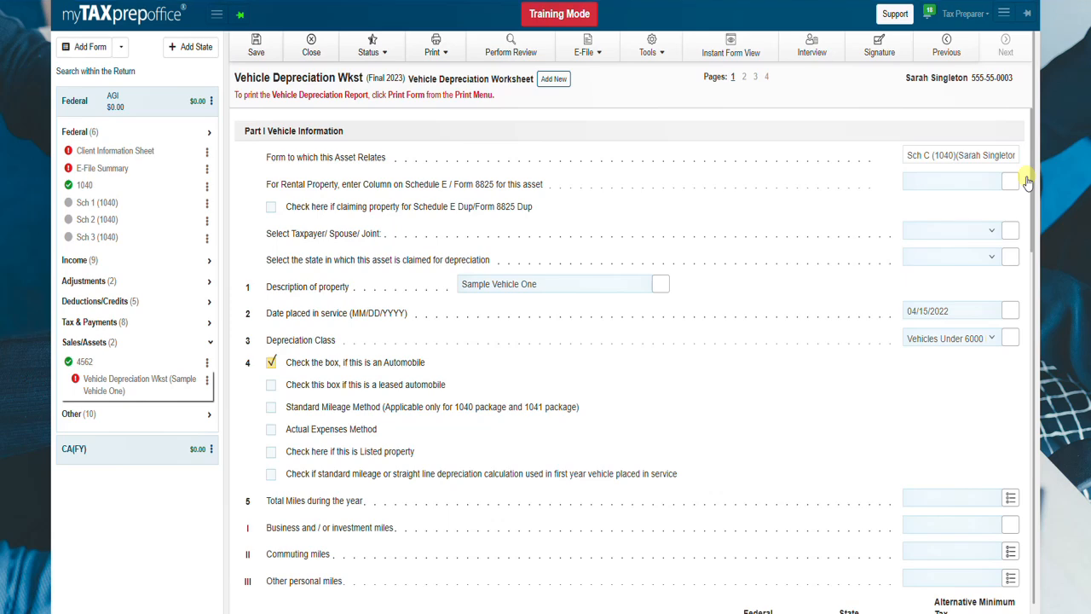
scroll("down", 3)
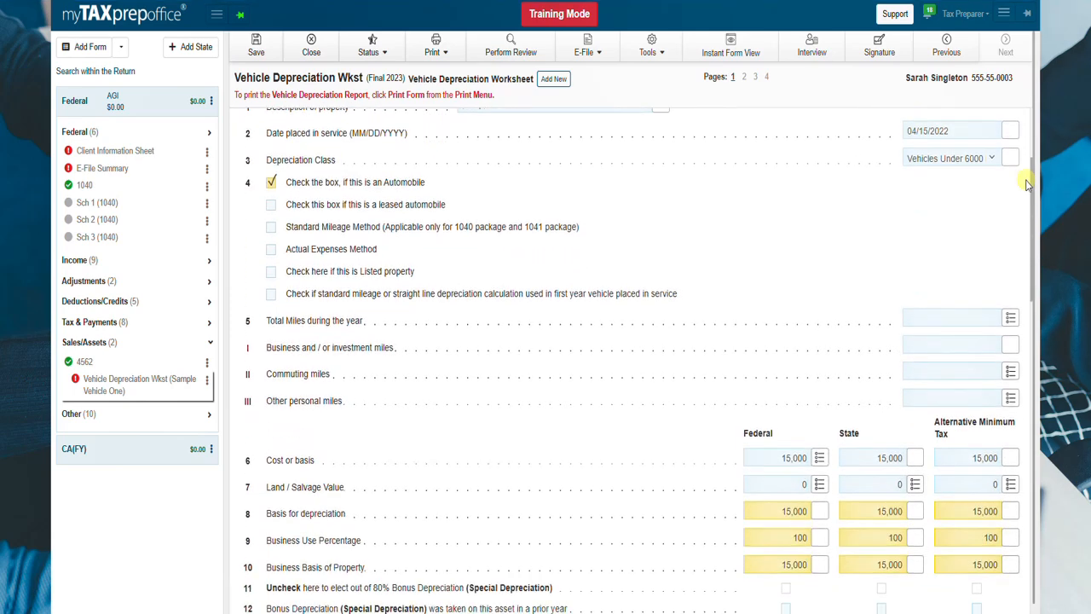
scroll("down", 3)
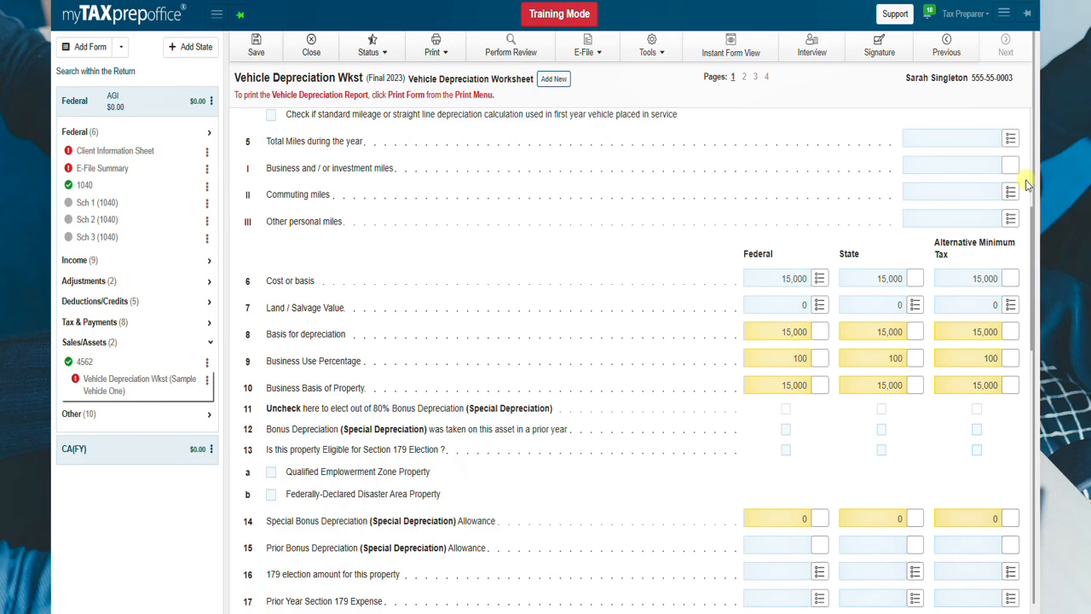
scroll("down", 3)
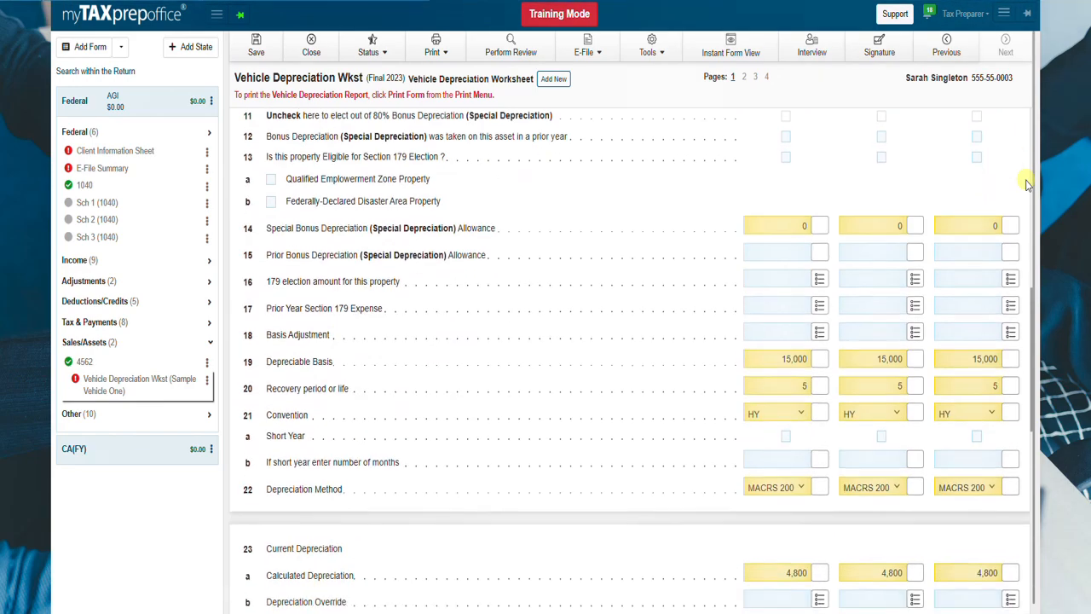
left_click(743, 75)
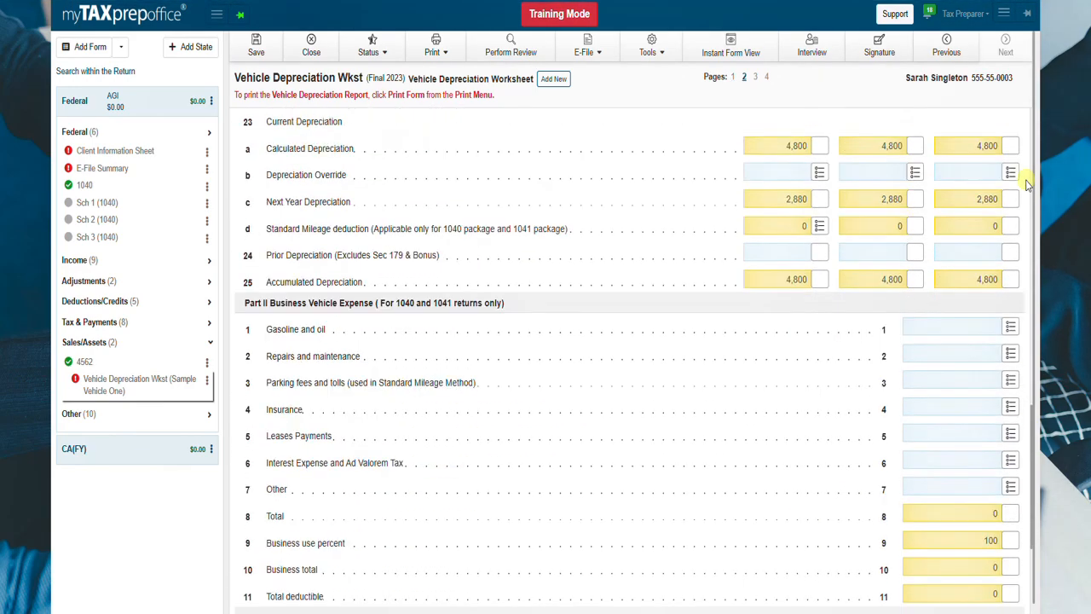
scroll("down", 3)
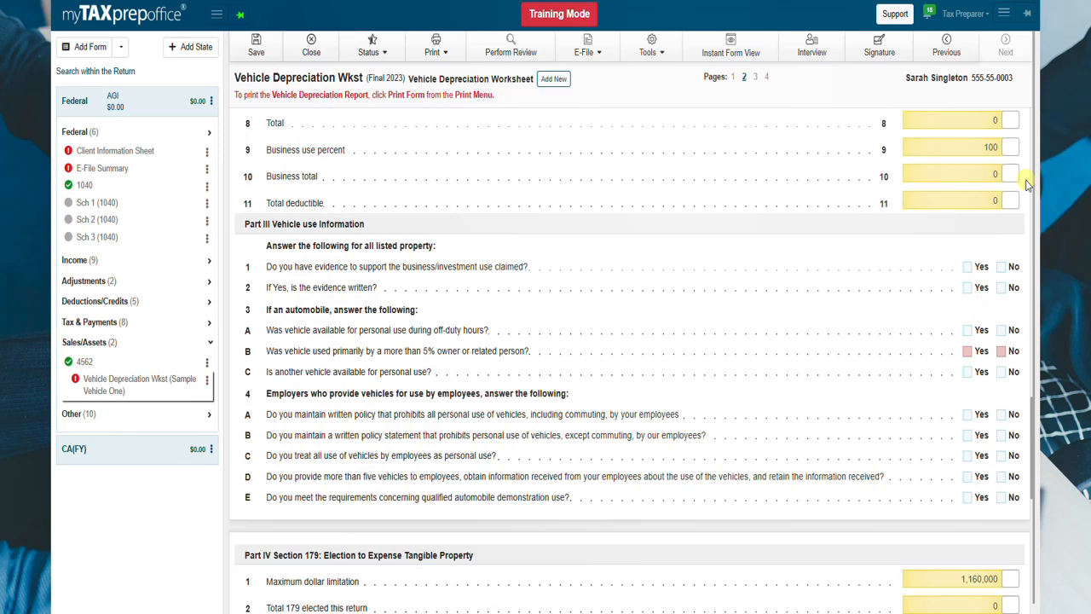
scroll("down", 3)
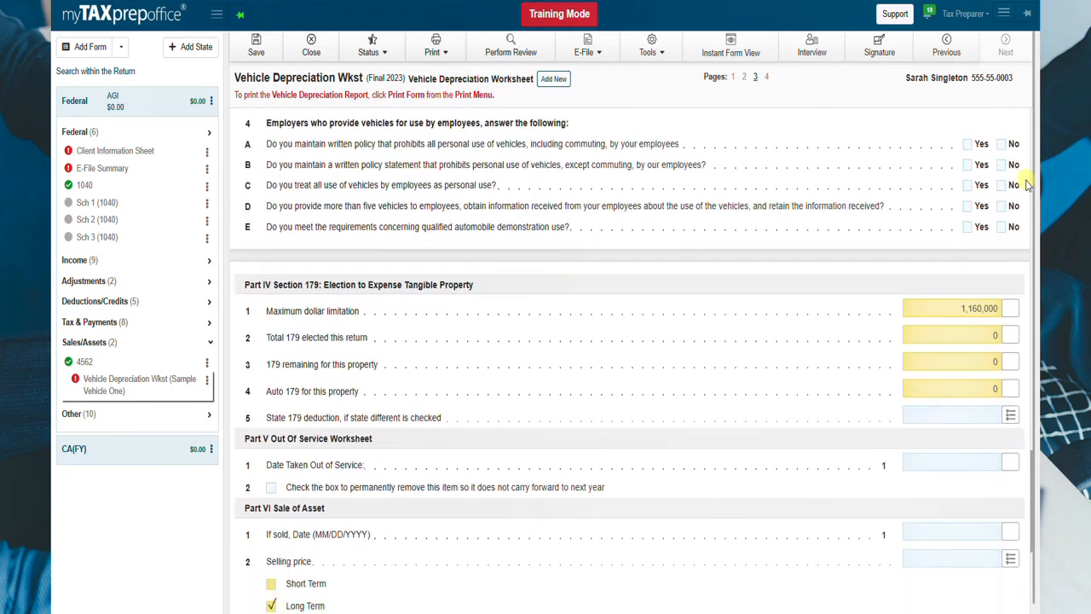
scroll("down", 3)
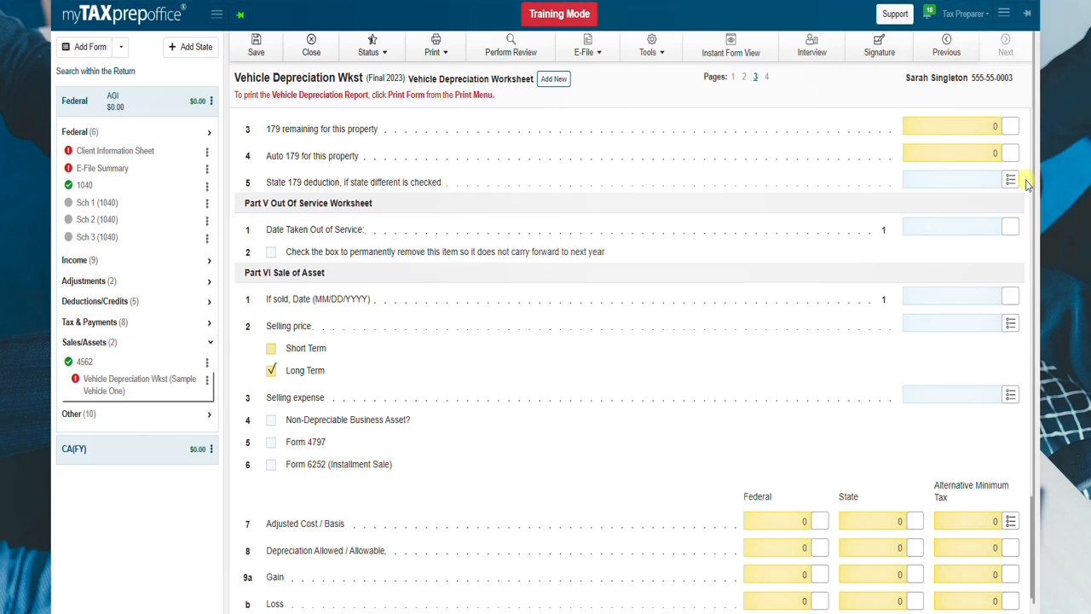
mouse_move(861, 203)
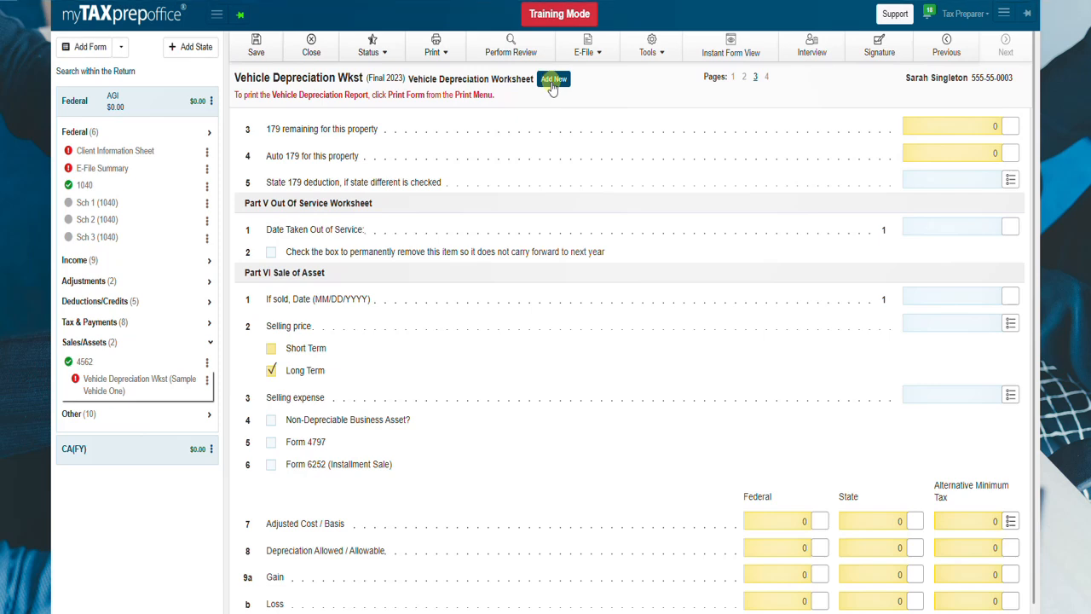
Step: Add two blank vehicle rows below Sample Vehicle One in the summary, then close it
left_click(651, 46)
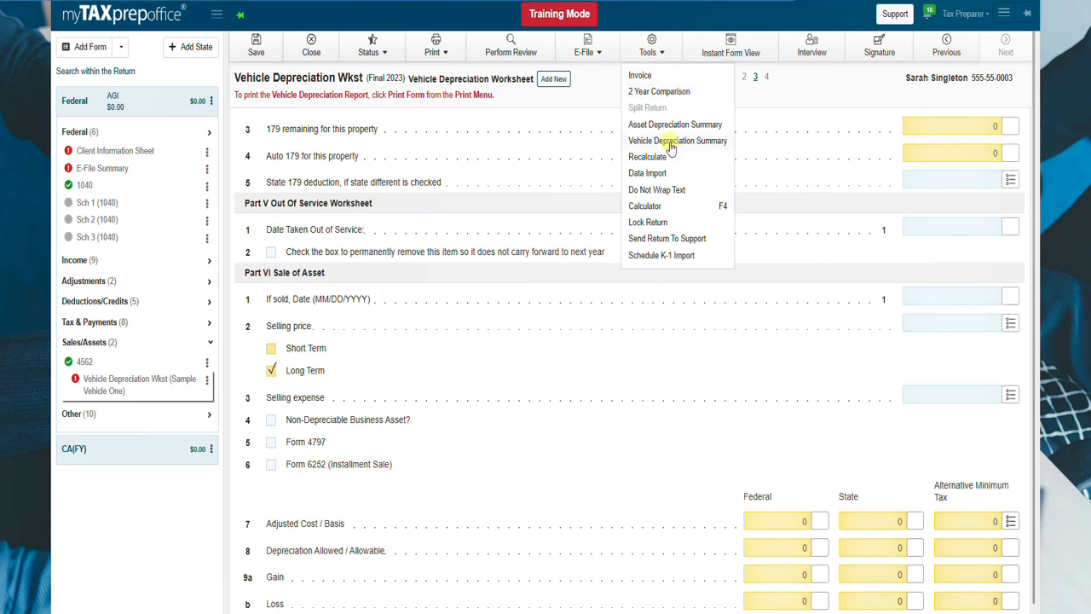
left_click(678, 140)
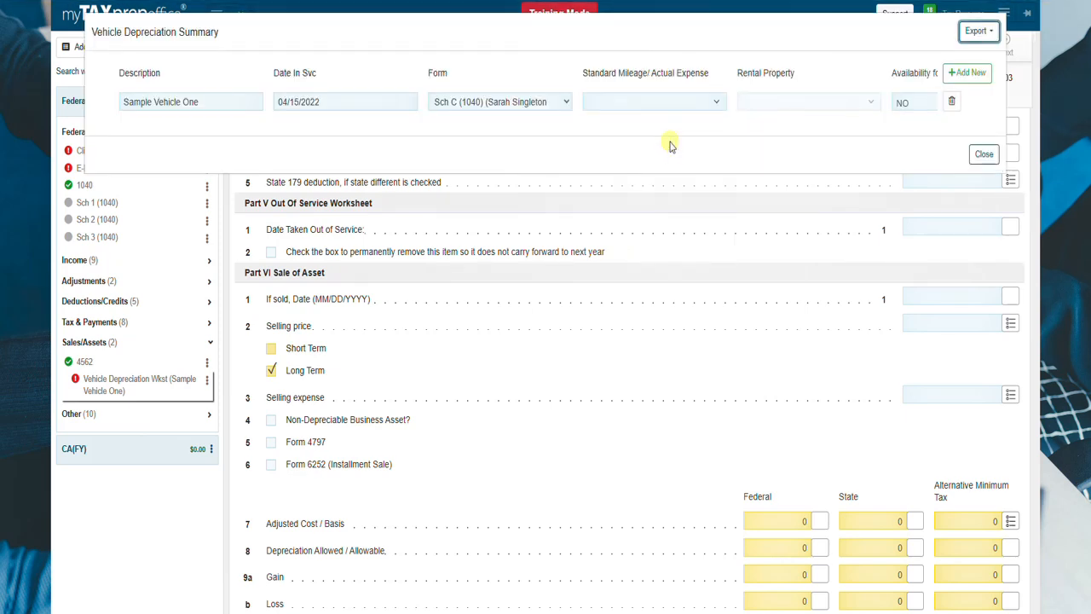
left_click(968, 72)
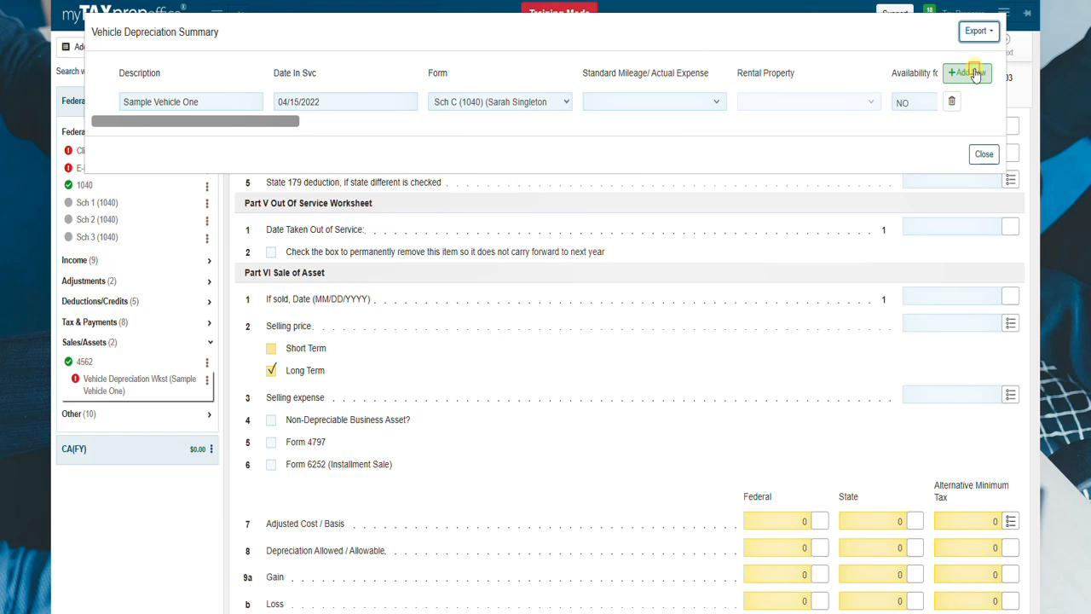
left_click(968, 72)
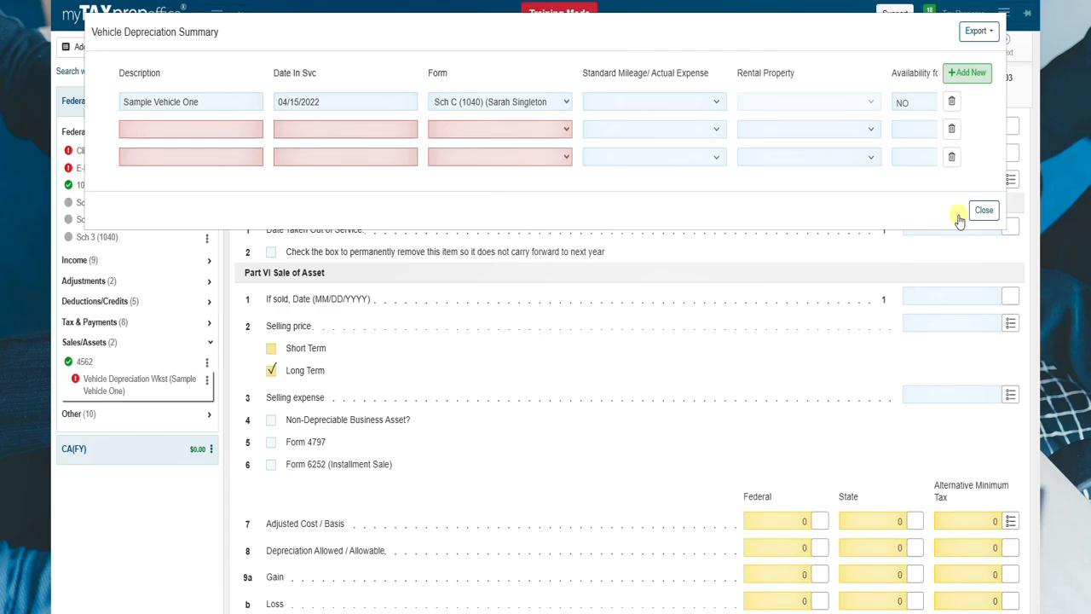
left_click(983, 210)
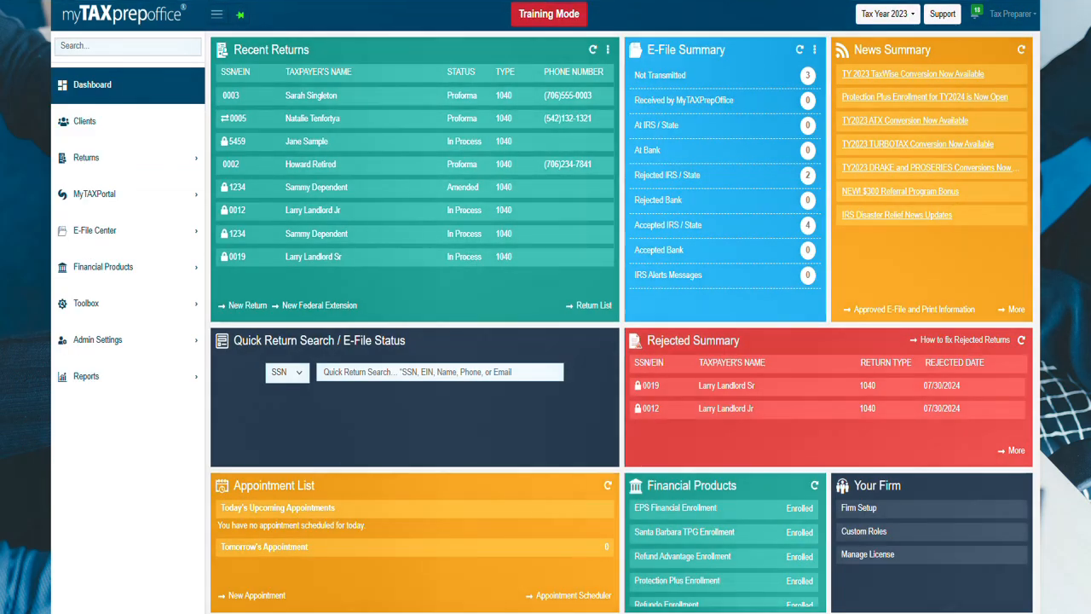